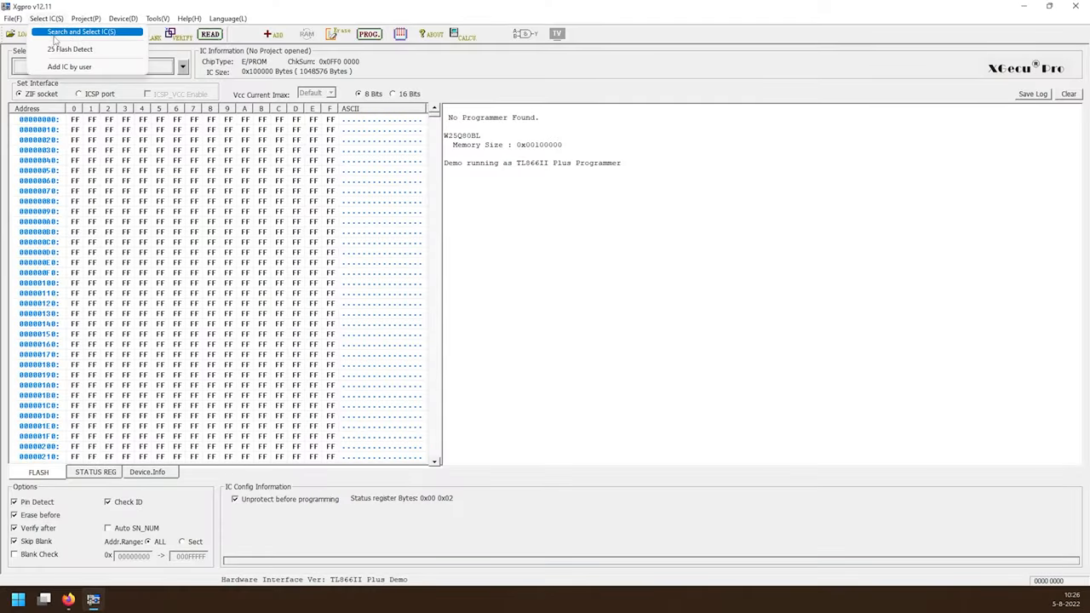
# - Open Search and Select IC and filter the chip list by the PLD/GAL/CPLD and NAND types
pyautogui.click(84, 34)
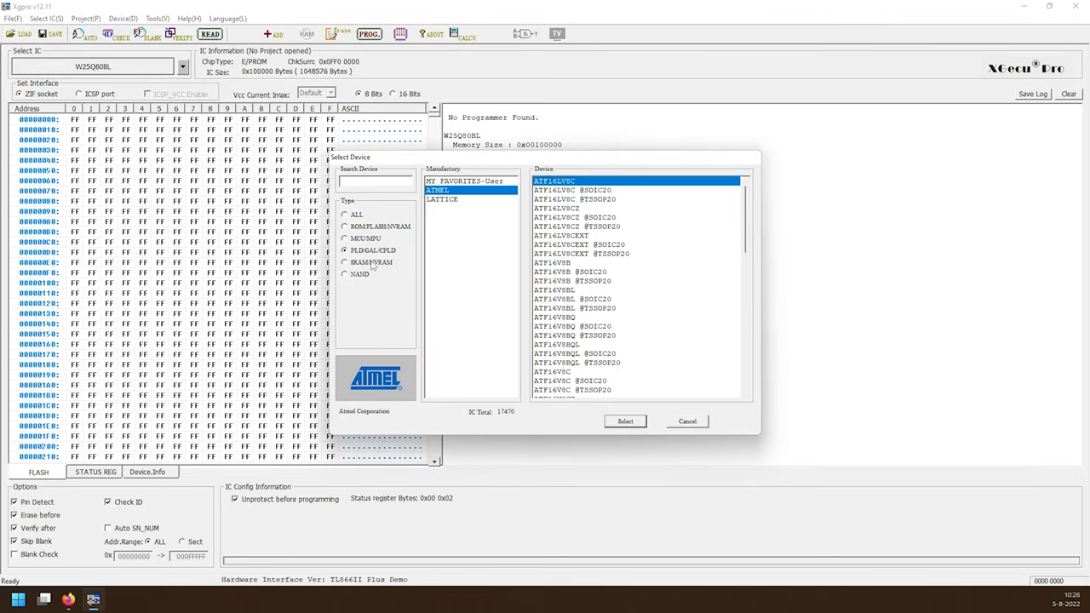
pyautogui.click(346, 273)
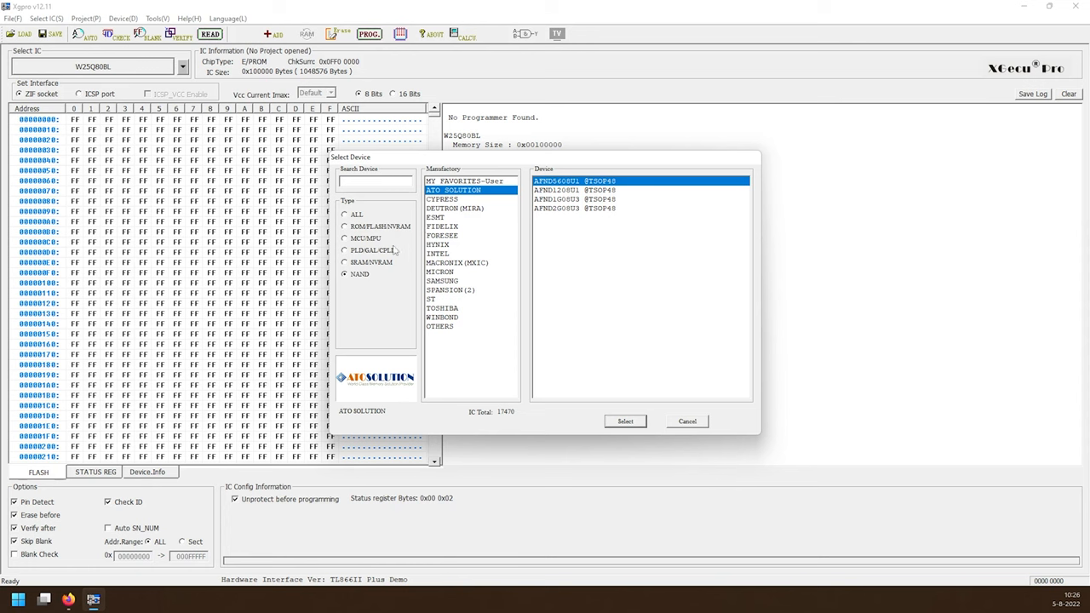
pyautogui.click(625, 421)
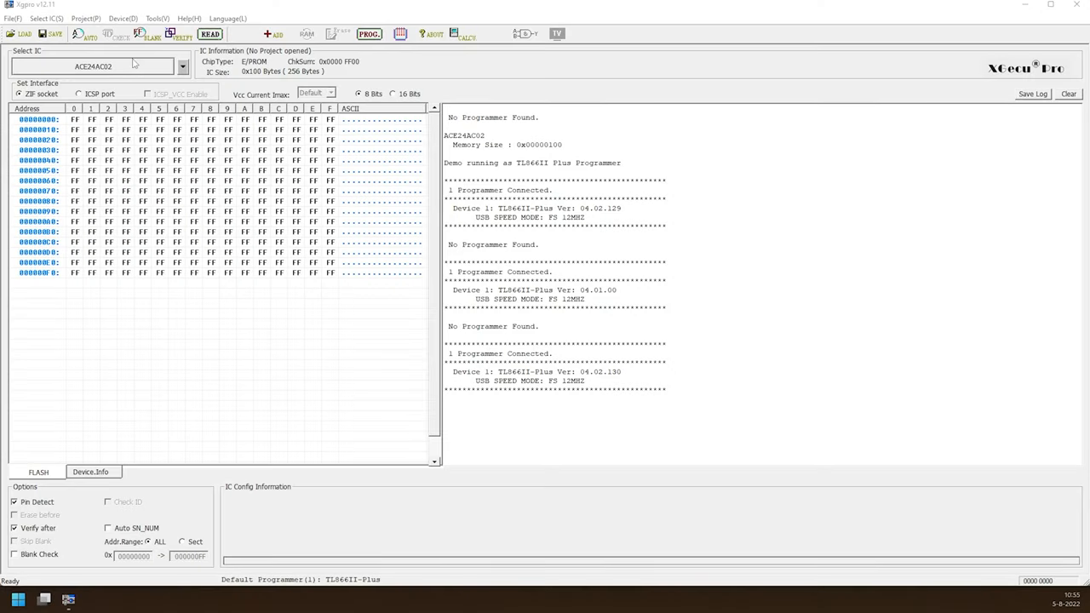
pyautogui.click(203, 64)
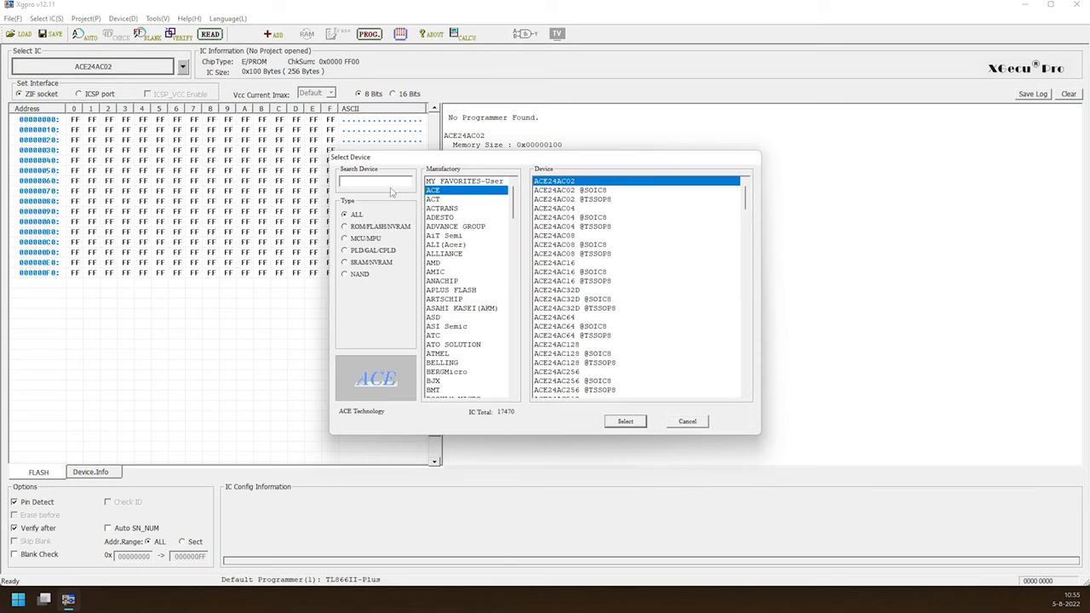
pyautogui.write('ATMEL')
pyautogui.write('ATMEGA328P')
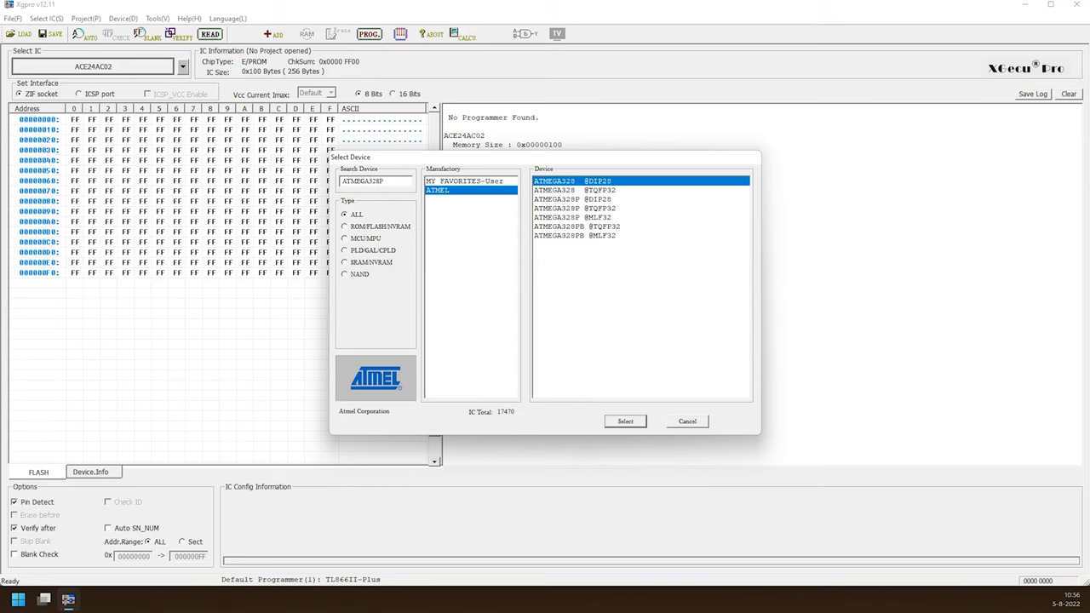
pyautogui.click(575, 199)
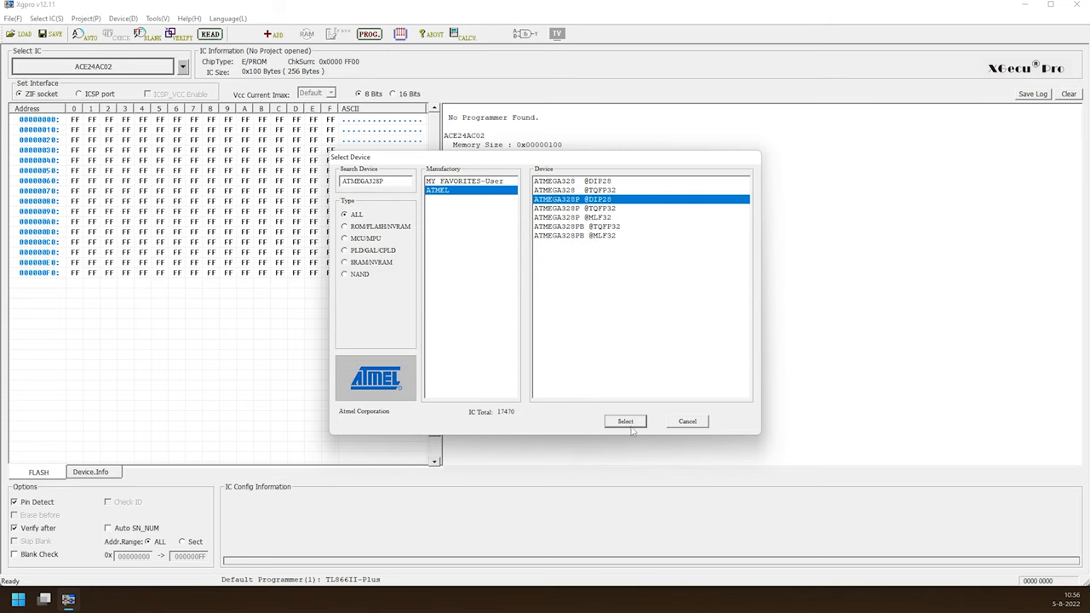
pyautogui.click(625, 420)
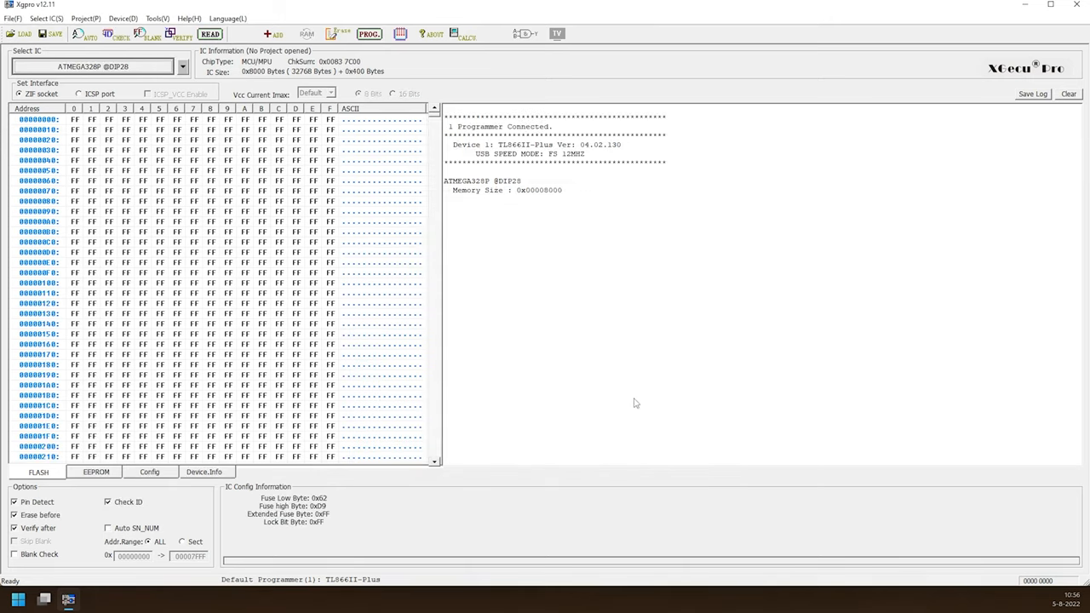
pyautogui.moveTo(477, 295)
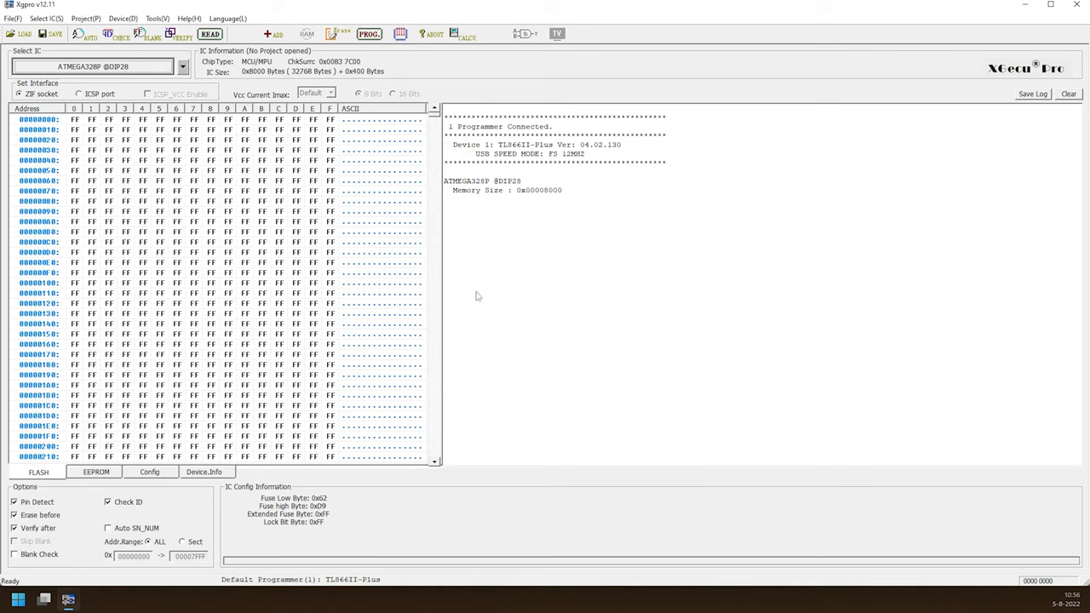
pyautogui.click(206, 36)
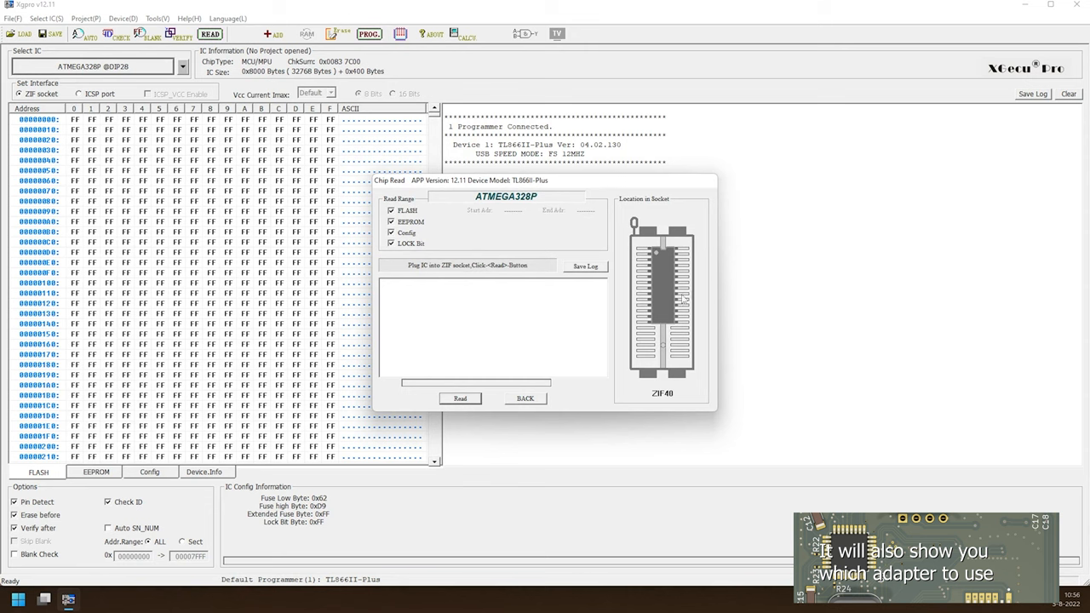
# - Read the ATMEGA328P (fuses 0xFF, 0xDE, 0xFD, lock 0xCF), close the read window, and scroll the buffer
pyautogui.click(458, 398)
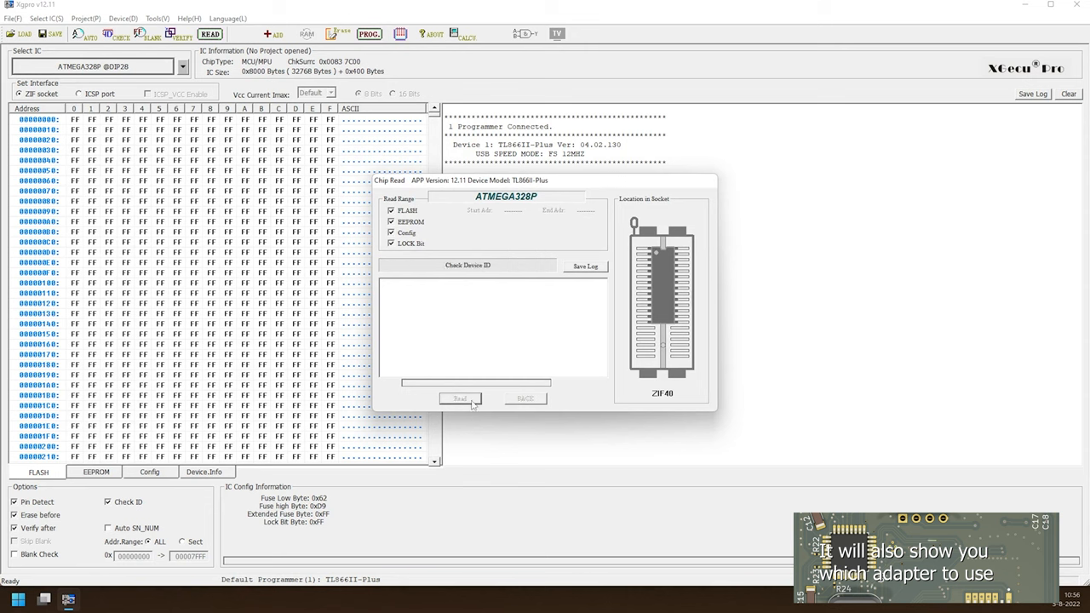
pyautogui.click(459, 399)
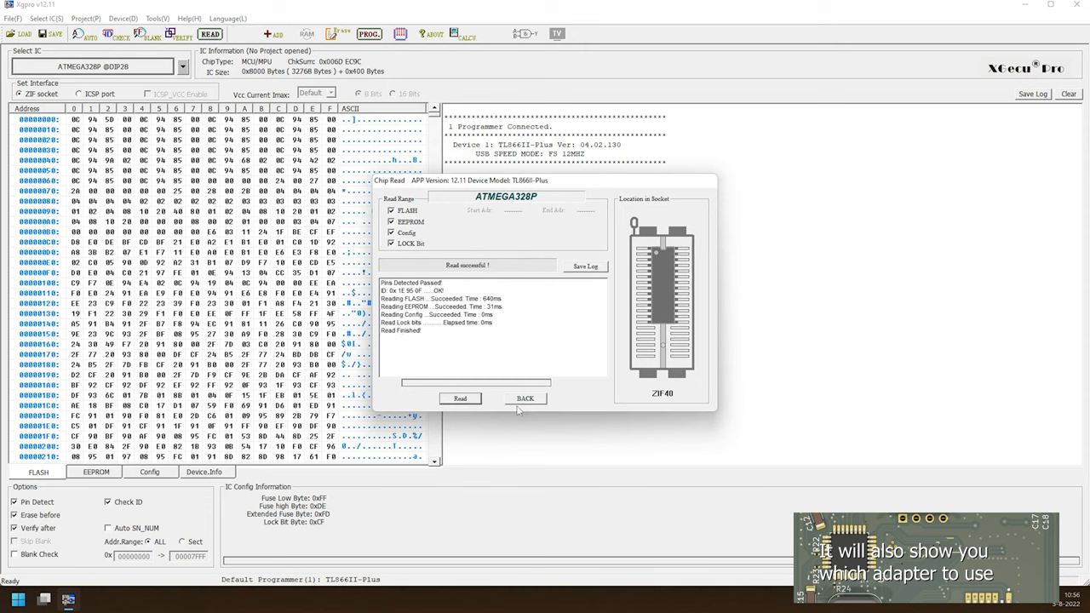
pyautogui.click(525, 398)
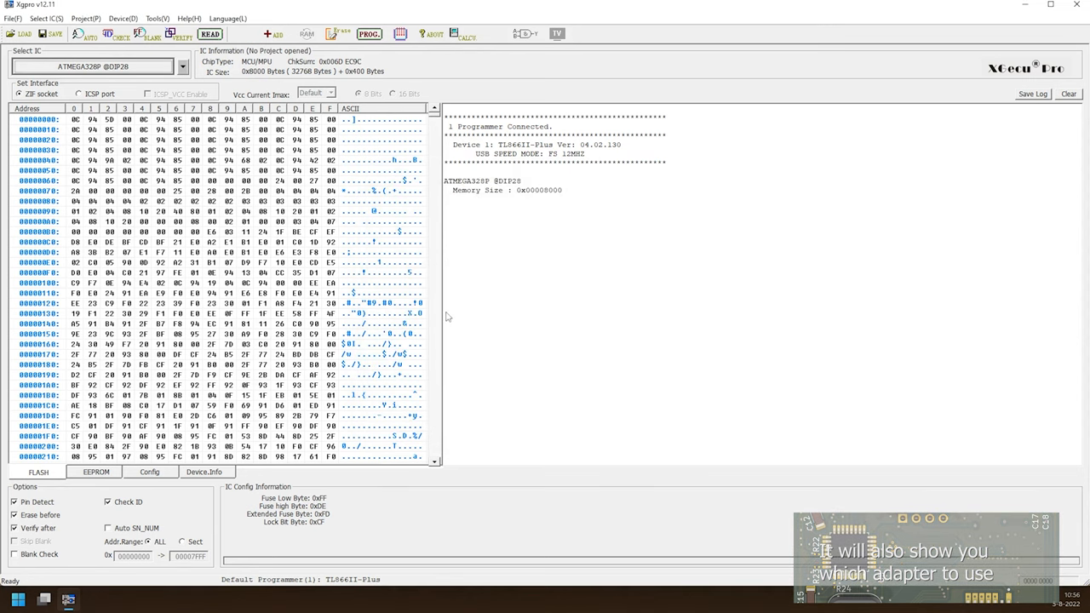
pyautogui.scroll(-3)
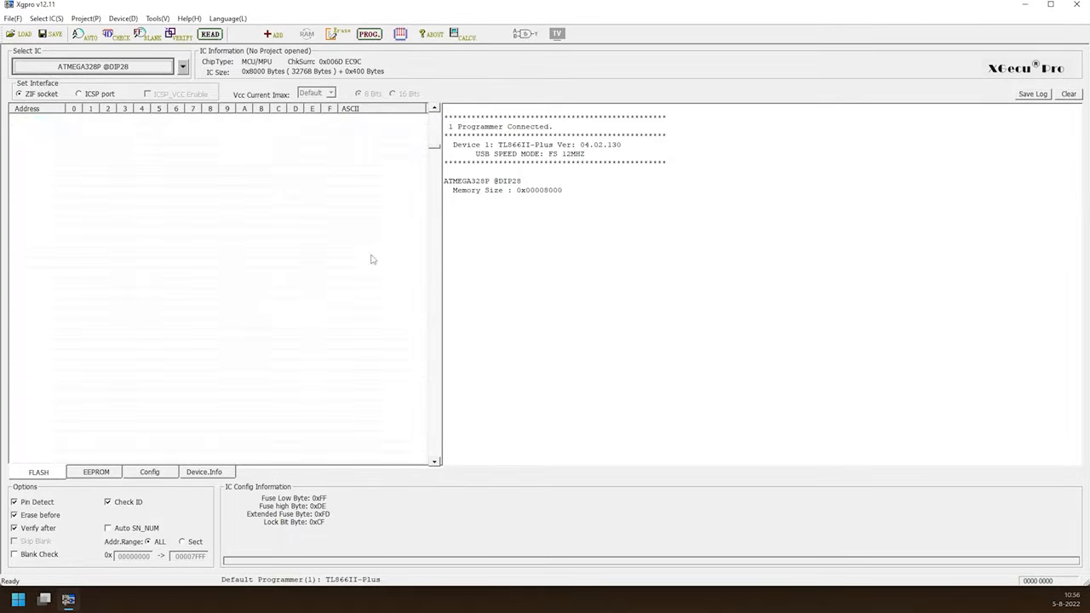
# - Open the Logic IC Test window and scroll through its 4000-series chip list
pyautogui.click(208, 36)
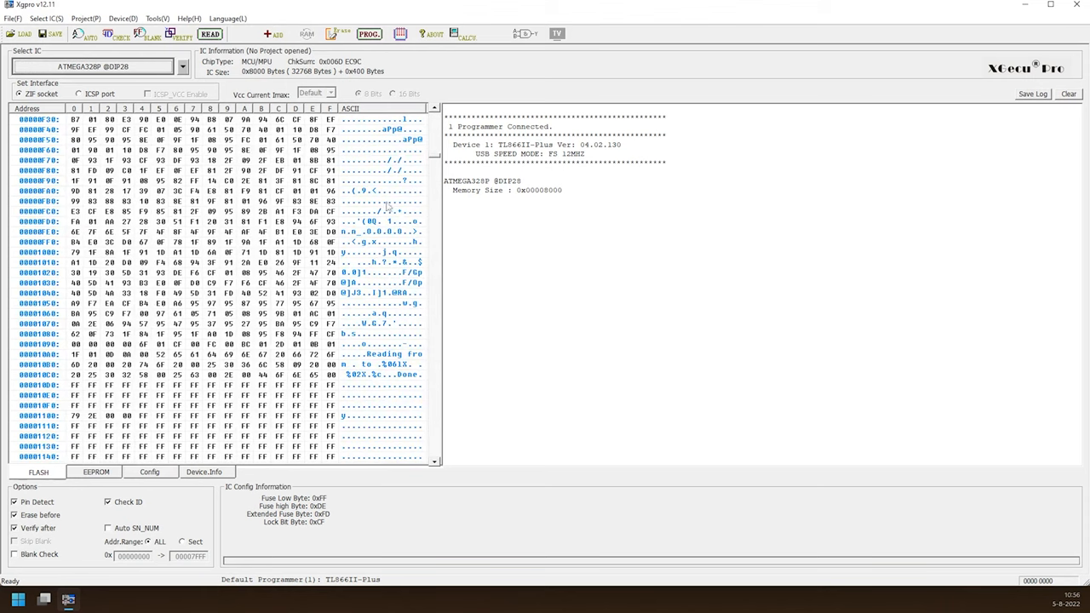
pyautogui.moveTo(392, 363)
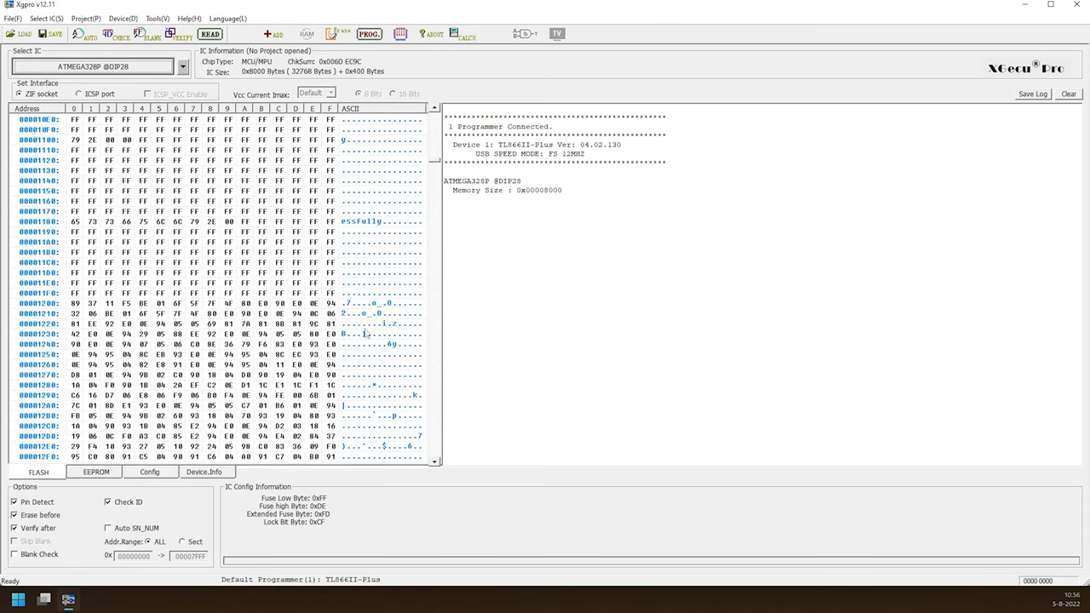
pyautogui.scroll(-3)
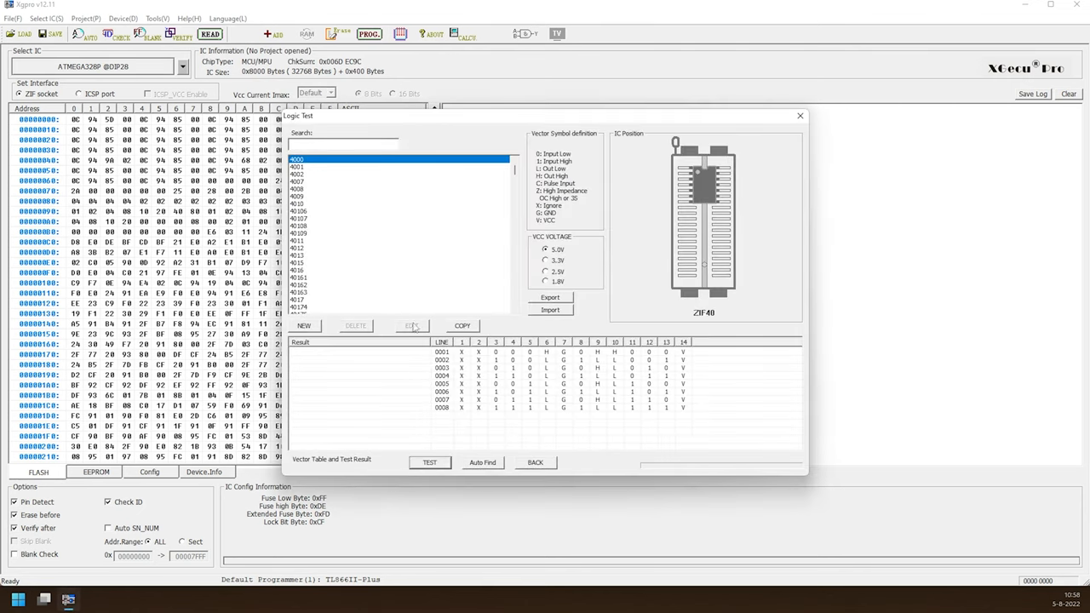
# - Auto-identify the inserted chip as a 4066 and run its logic test
pyautogui.click(482, 462)
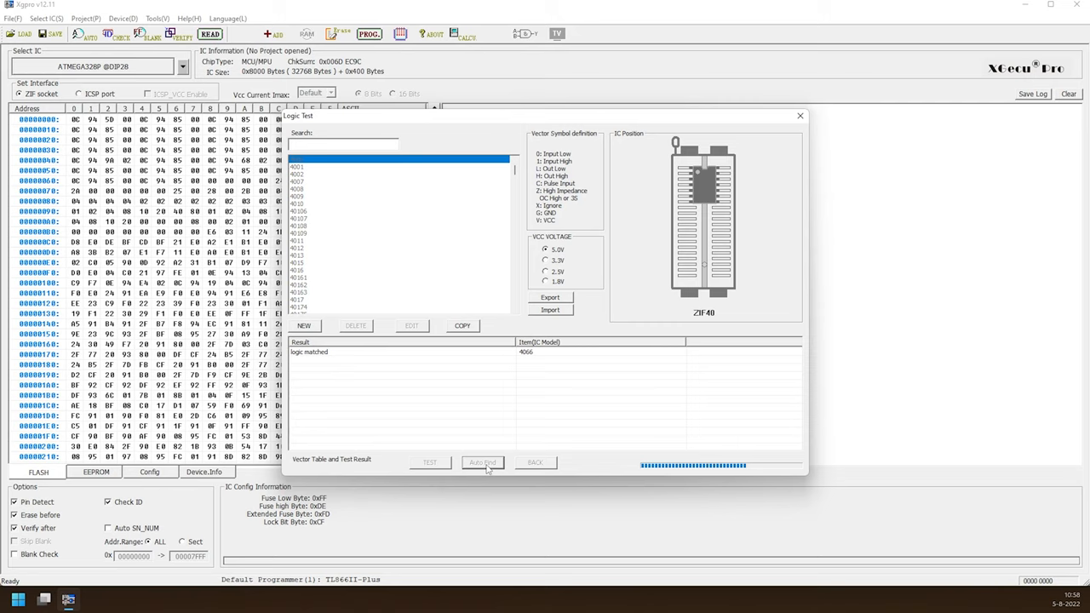
pyautogui.click(482, 462)
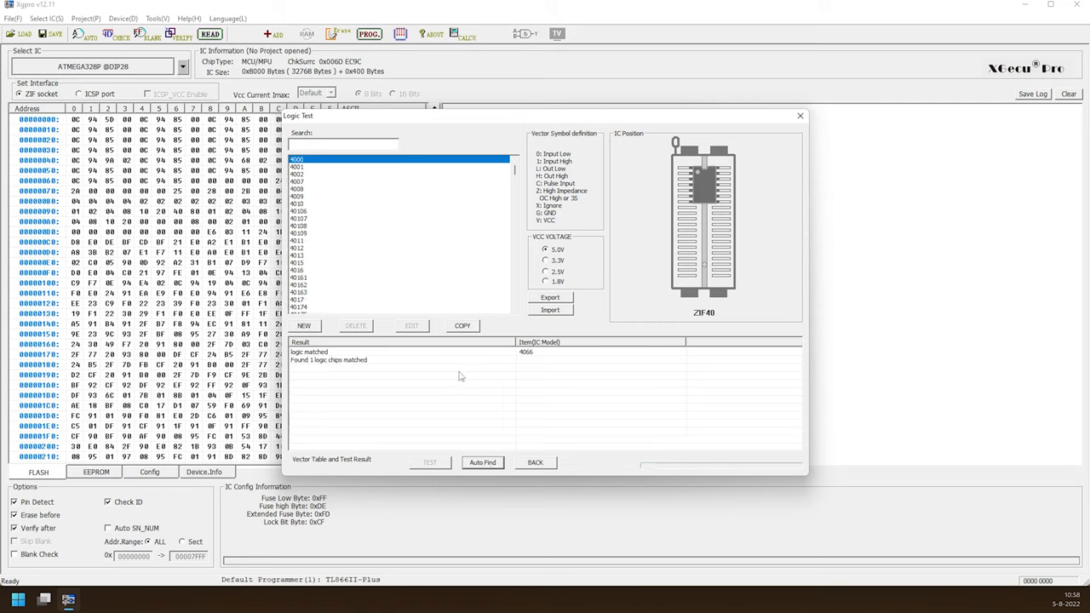
pyautogui.moveTo(427, 384)
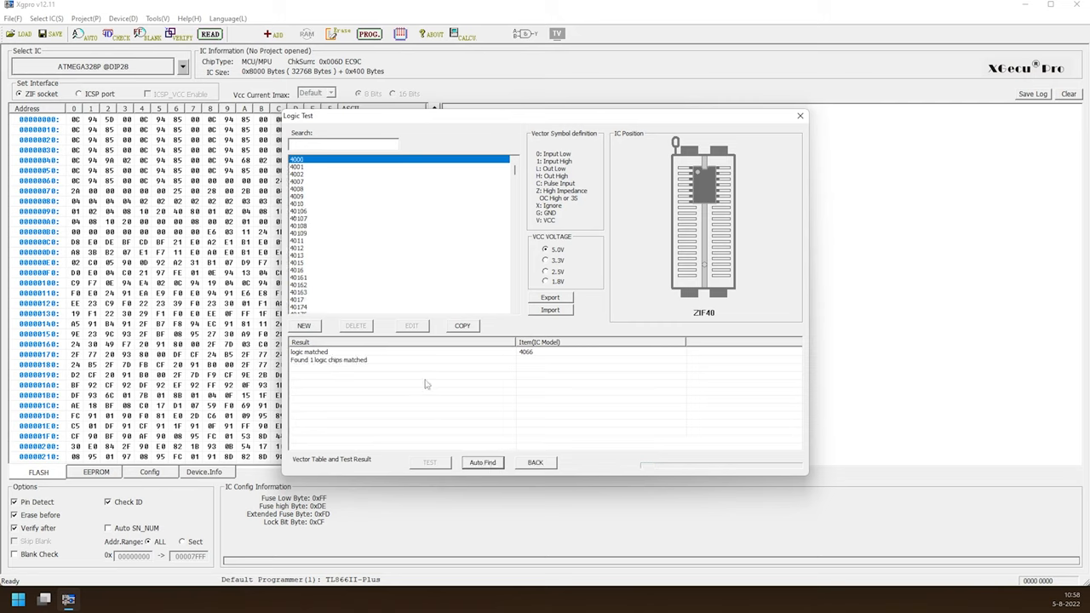
pyautogui.moveTo(509, 324)
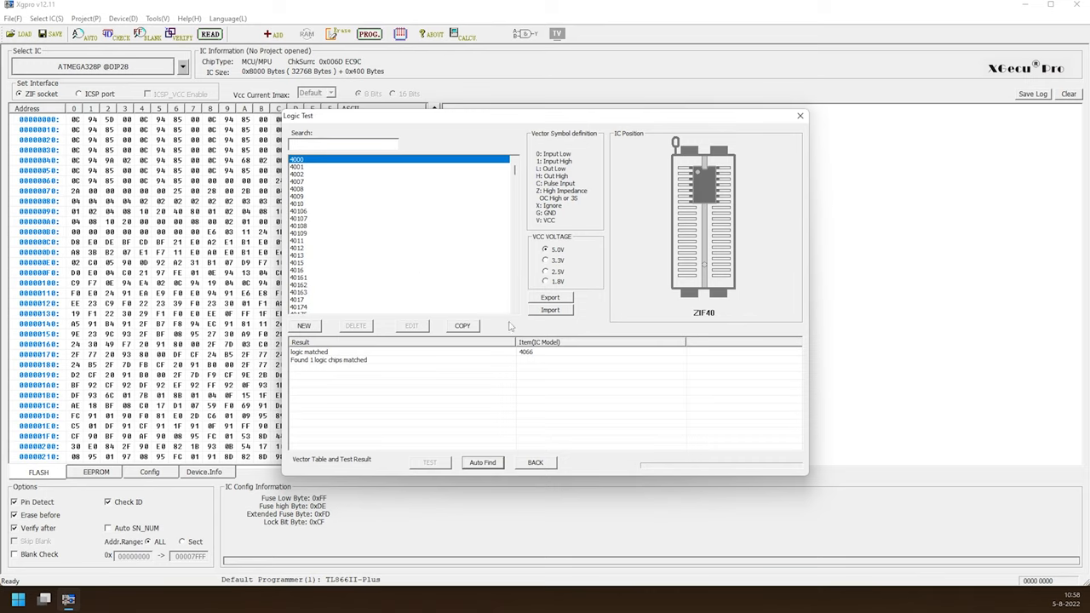
pyautogui.moveTo(364, 362)
pyautogui.write('4066')
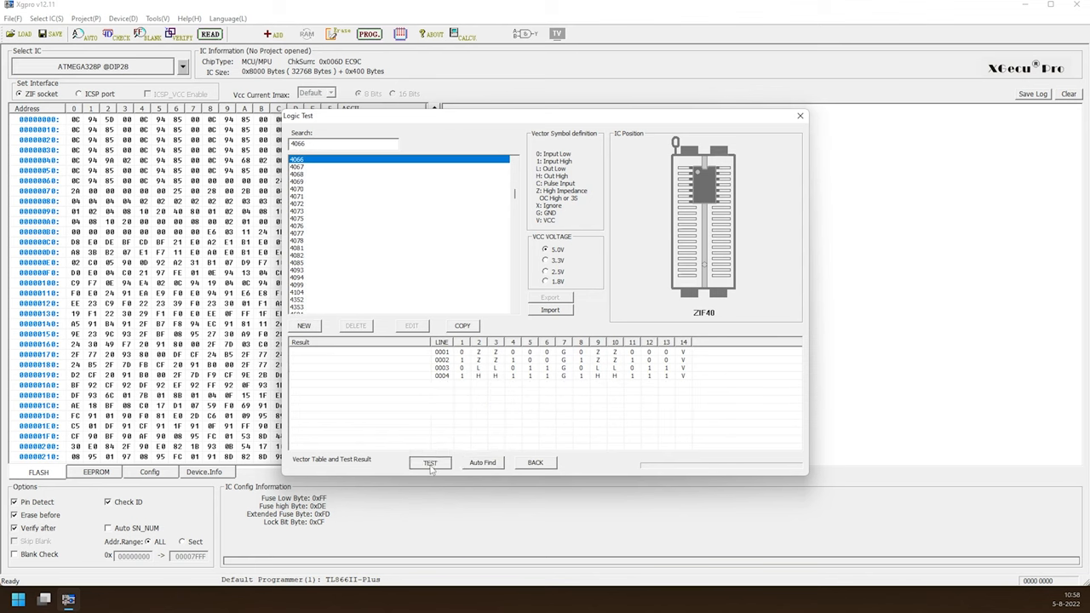
pyautogui.click(429, 463)
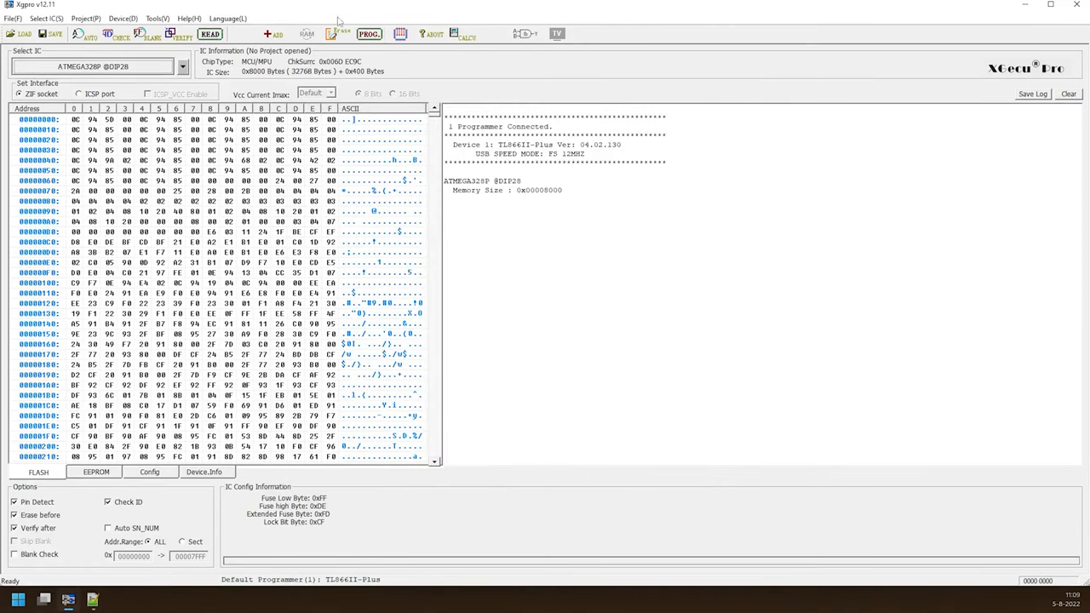
pyautogui.click(369, 35)
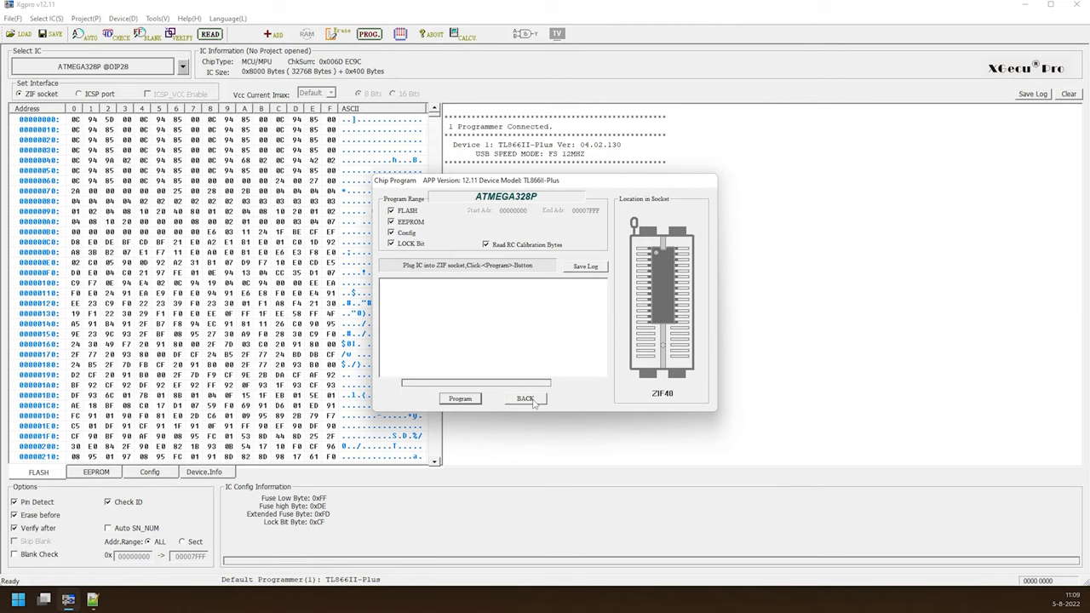
pyautogui.click(525, 399)
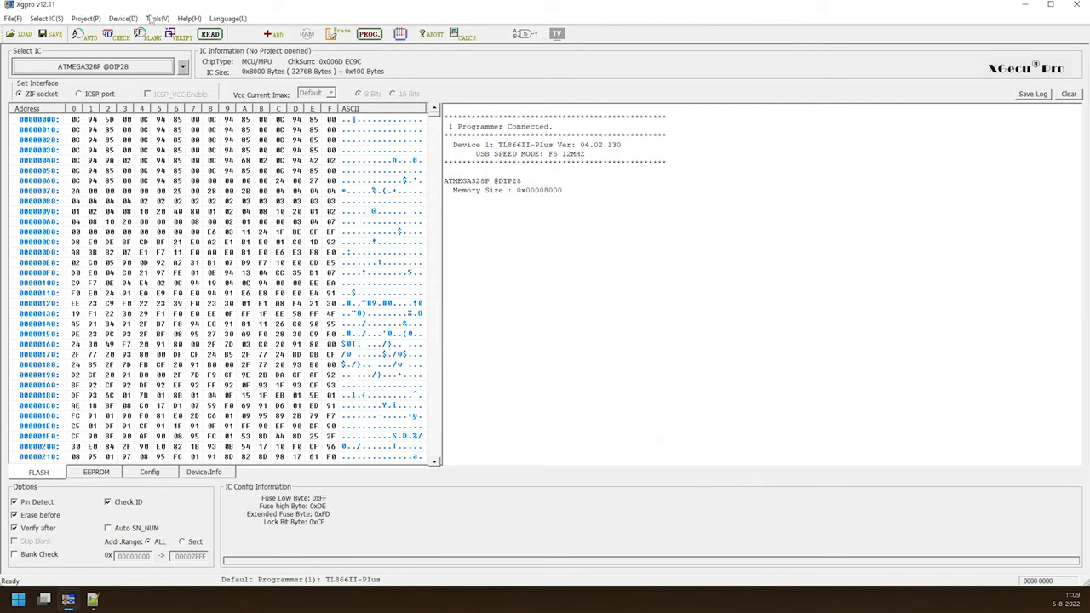
pyautogui.click(122, 17)
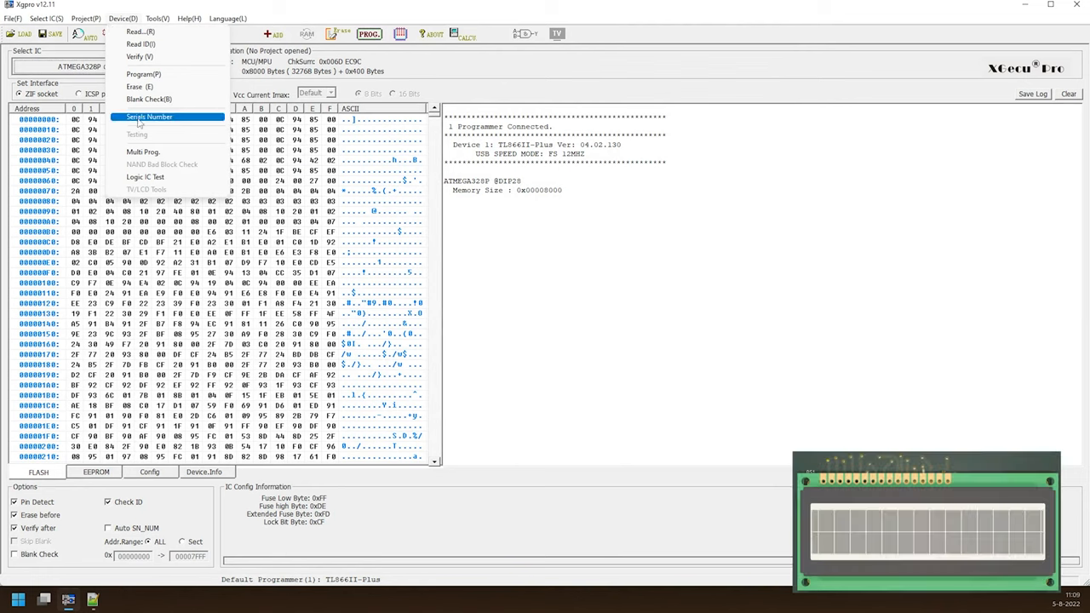
# - Set auto serials to Default INC mode with Enable Auto SN checked
pyautogui.click(166, 117)
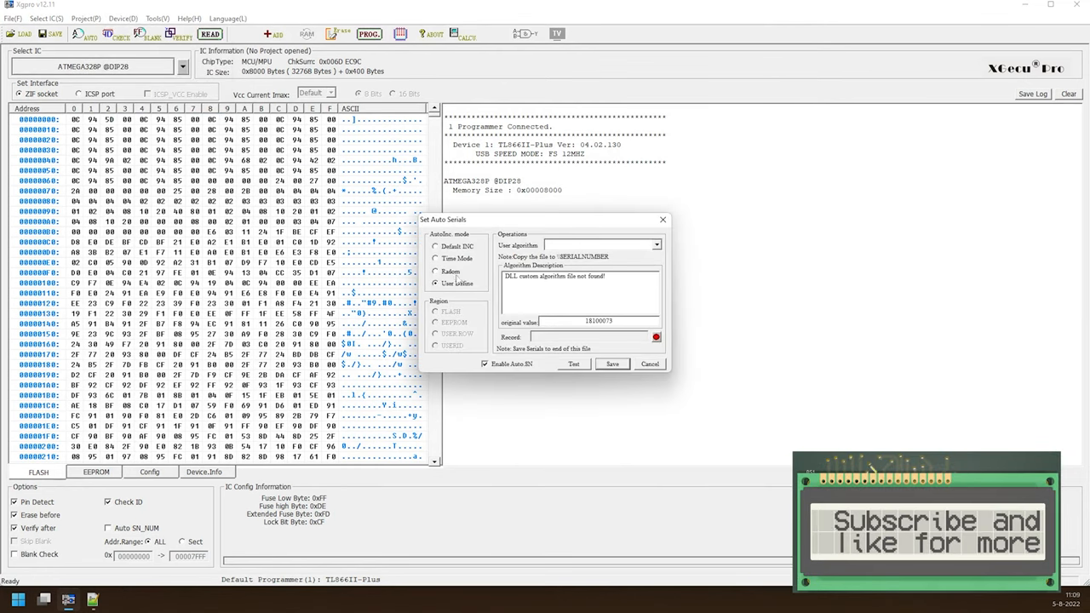
pyautogui.click(434, 246)
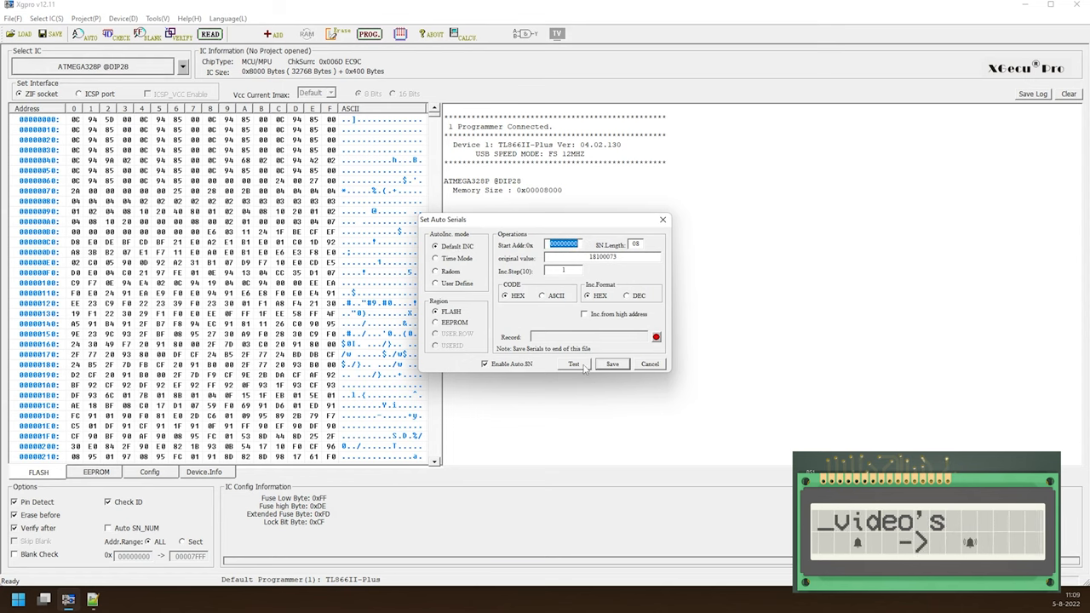
pyautogui.click(572, 363)
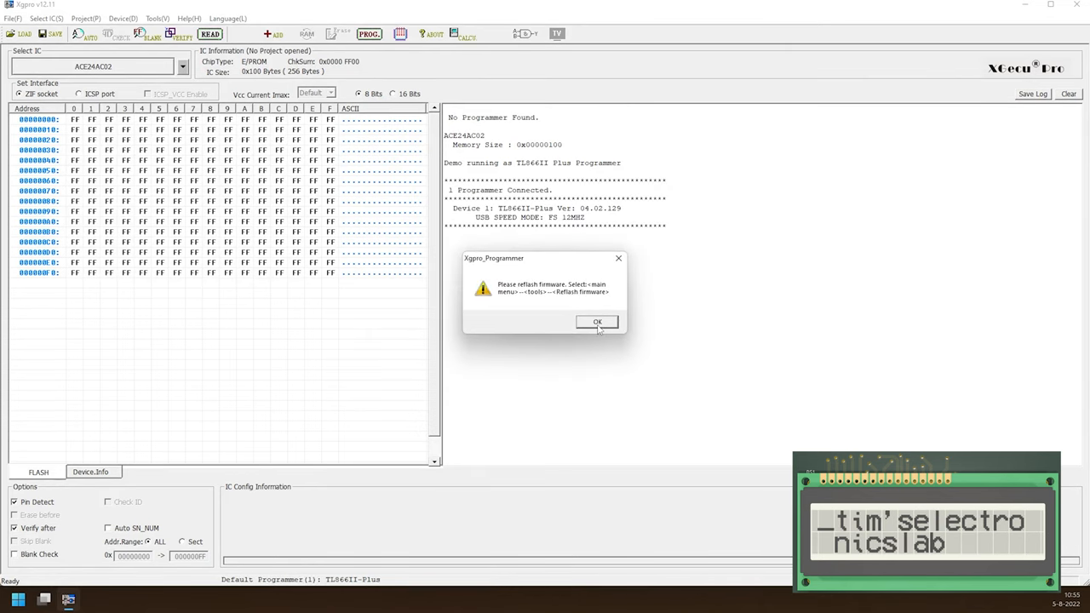
# - Dismiss the firmware warning and start reflashing the TL866II-Plus firmware from Tools
pyautogui.click(596, 322)
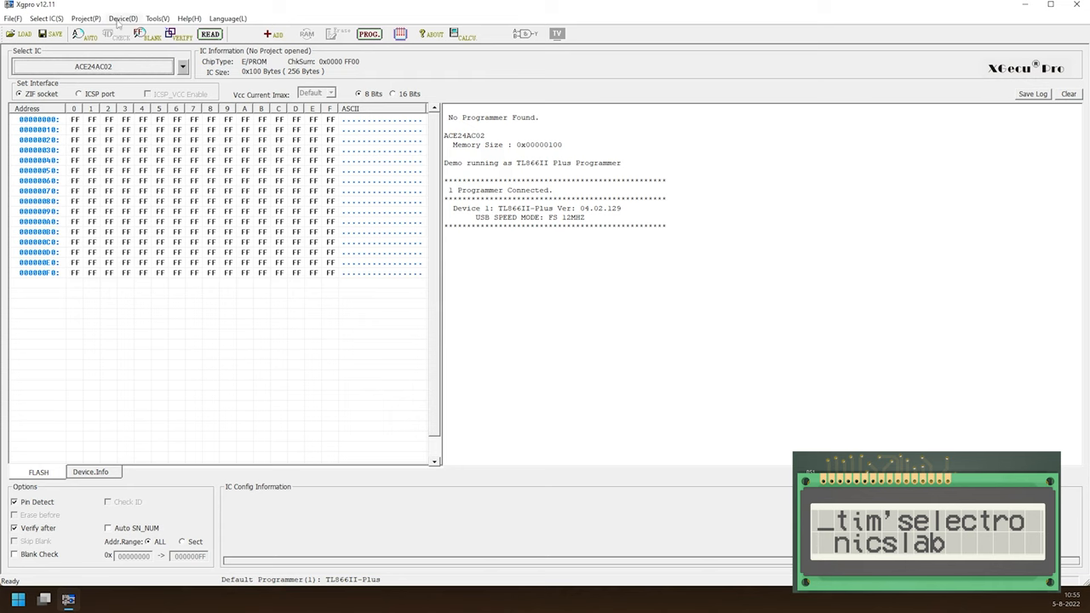
pyautogui.click(153, 18)
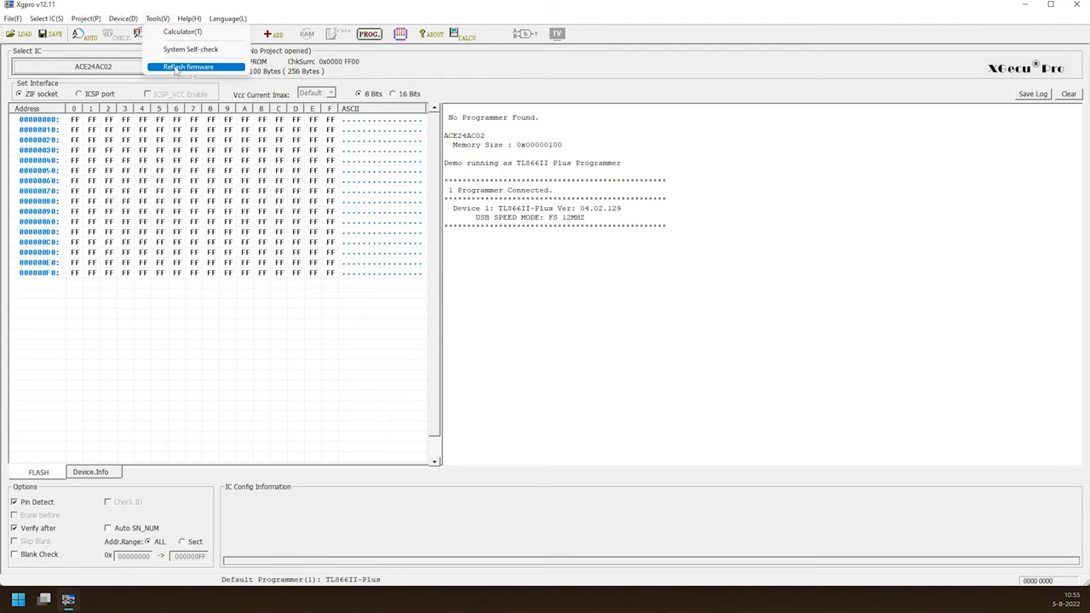
pyautogui.click(189, 66)
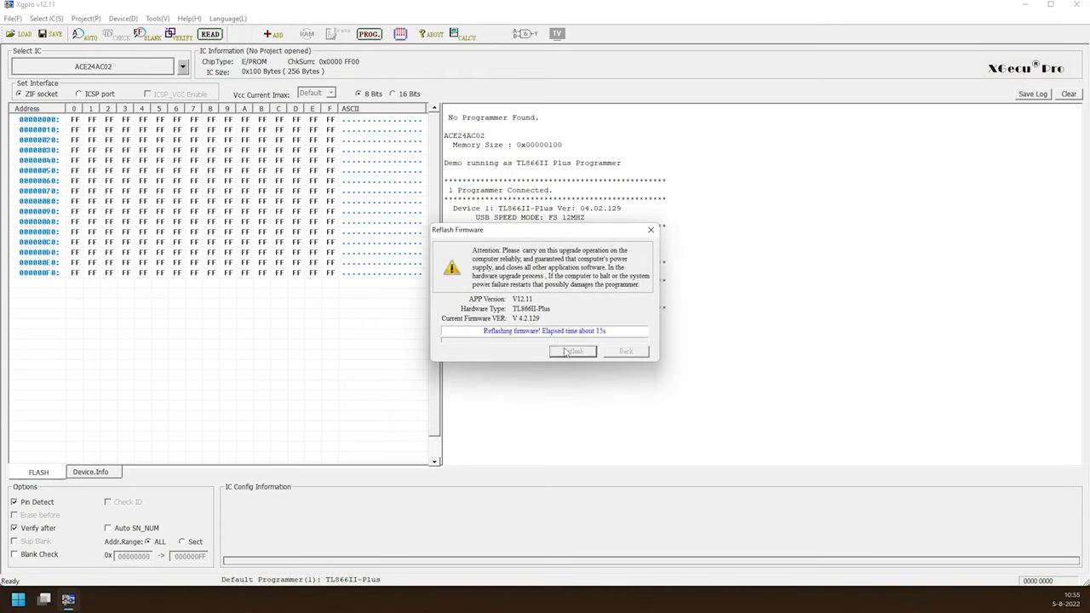